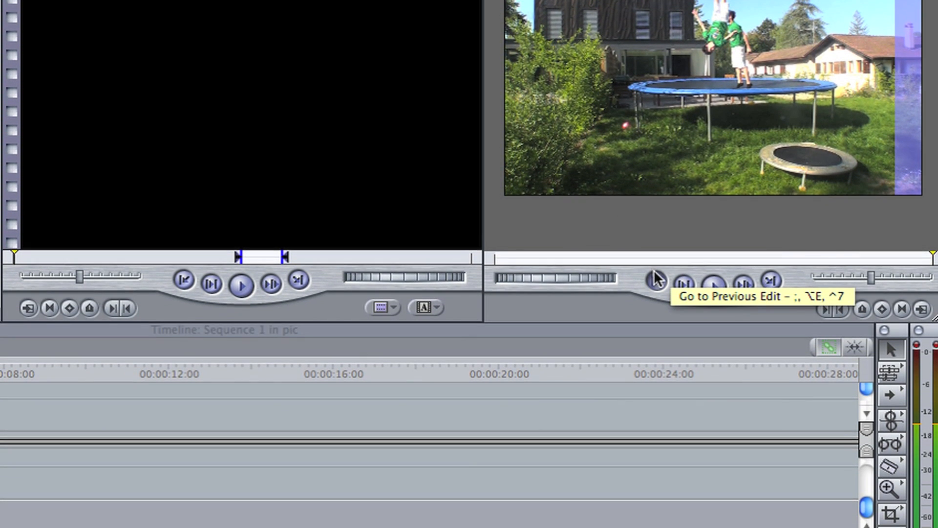
Return the playhead to the start of the trampoline clip
{"action": "left_click", "coordinate": [652, 281]}
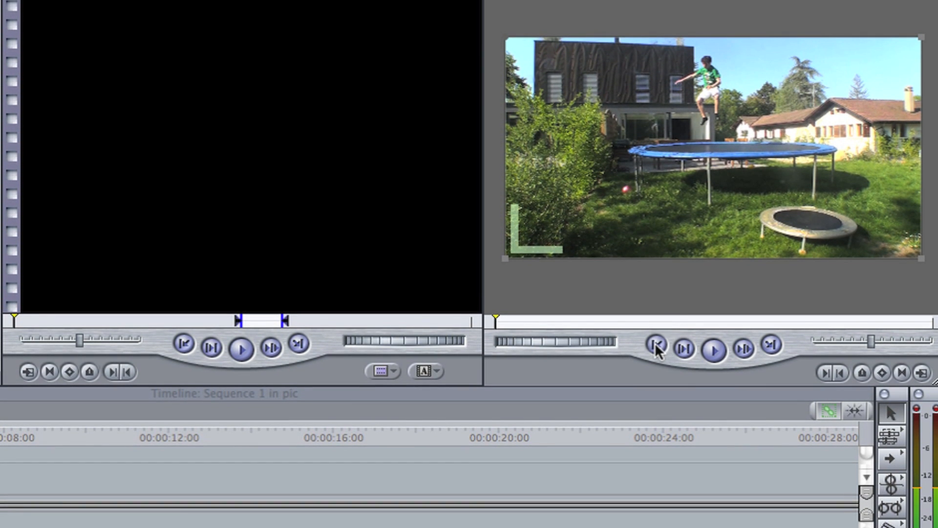
{"action": "mouse_move", "coordinate": [649, 155]}
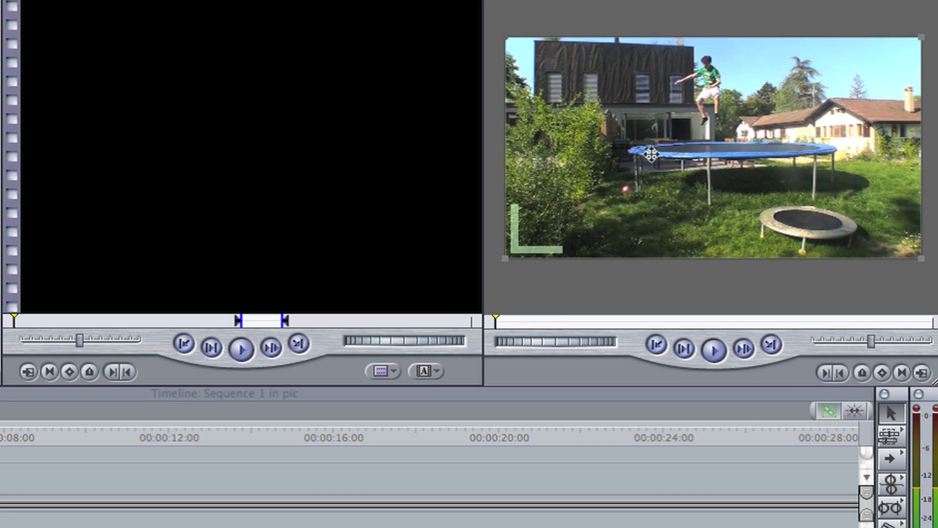
{"action": "mouse_move", "coordinate": [687, 349]}
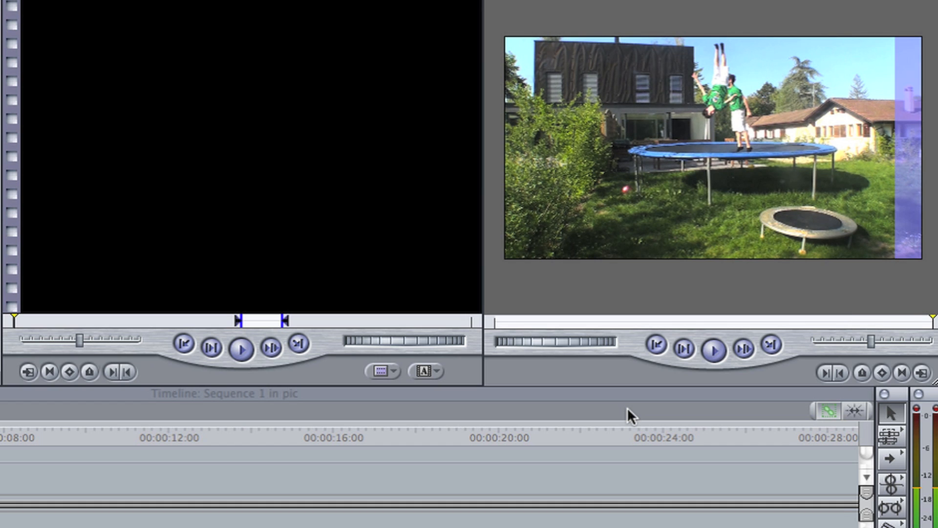
{"action": "mouse_move", "coordinate": [657, 346]}
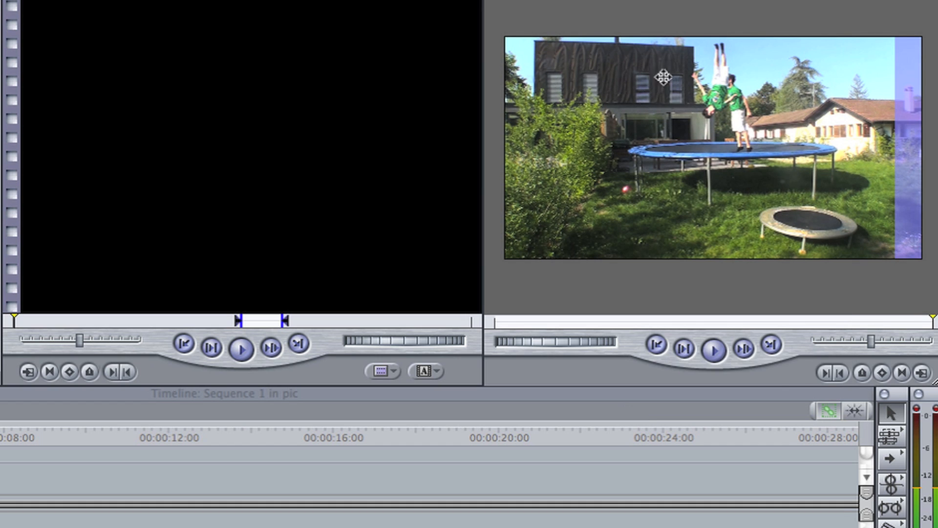
{"action": "mouse_move", "coordinate": [858, 74]}
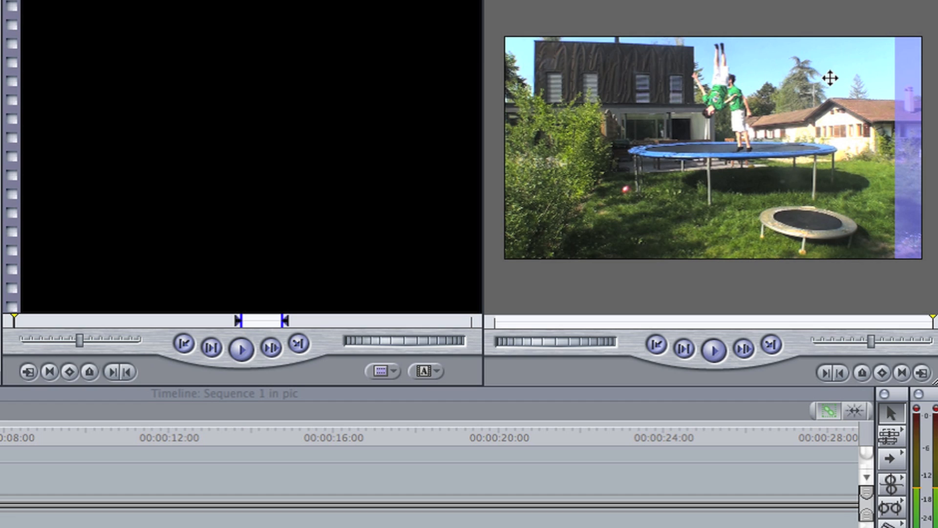
{"action": "mouse_move", "coordinate": [609, 341]}
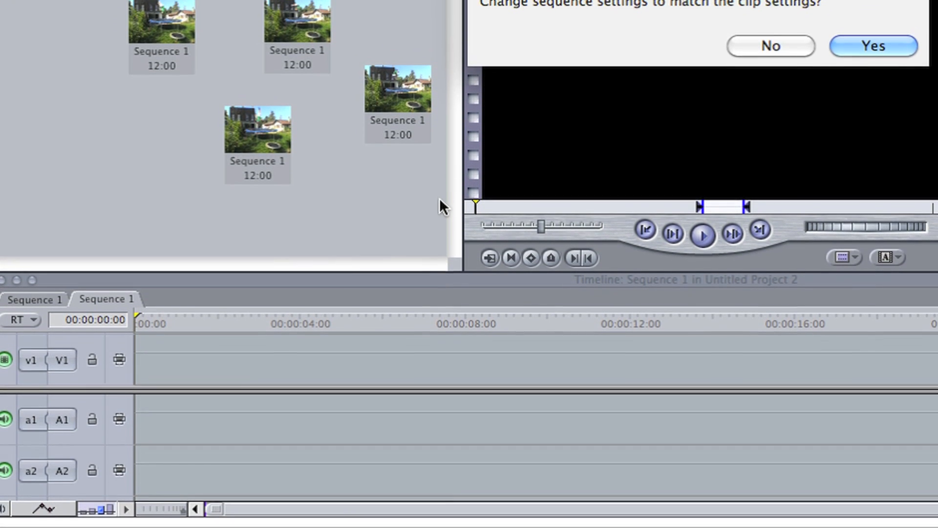
Answer Yes so the sequence settings match the trampoline clip
{"action": "left_click", "coordinate": [872, 46]}
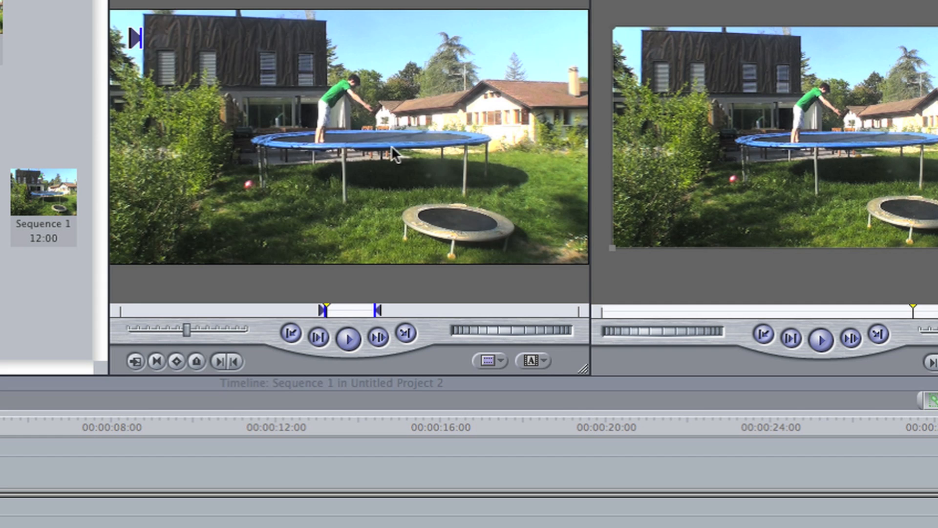
{"action": "mouse_move", "coordinate": [240, 147]}
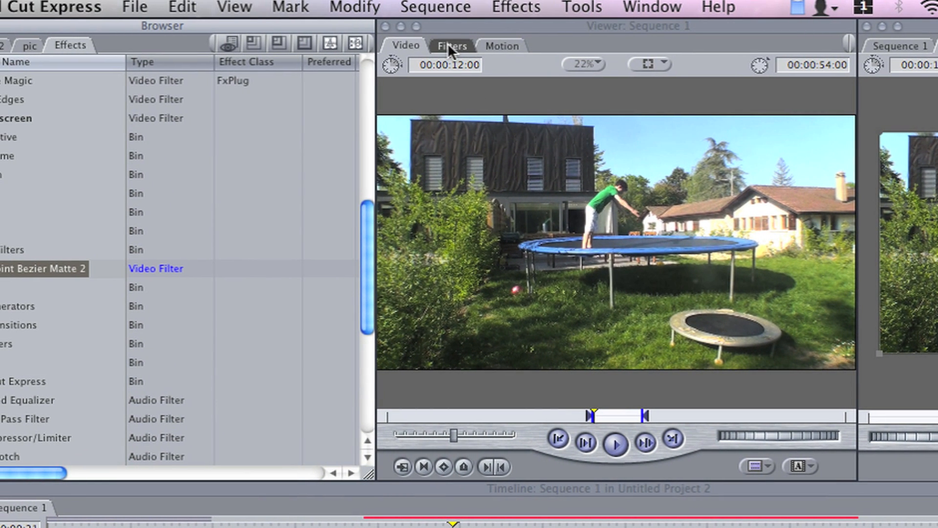
Show the clip's Filters parameters and set the Canvas magnification to 100%
{"action": "left_click", "coordinate": [450, 46]}
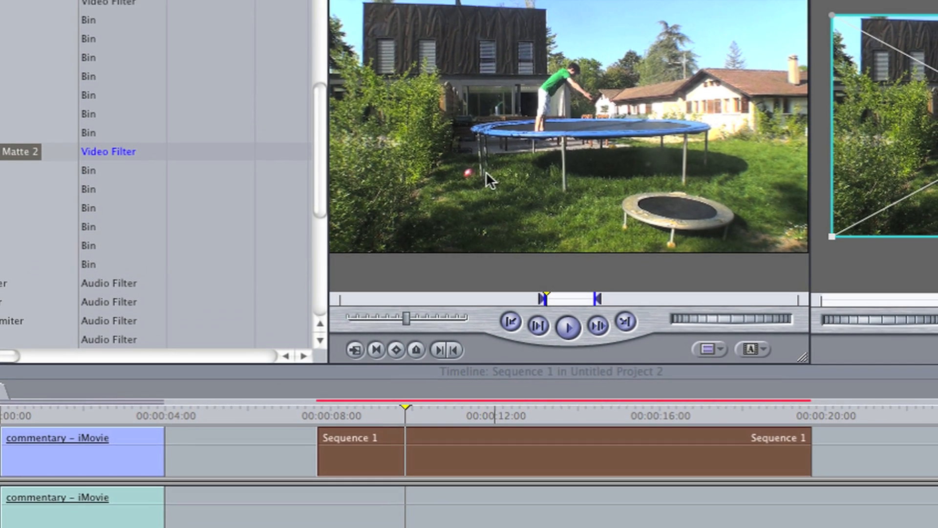
{"action": "left_click", "coordinate": [436, 46]}
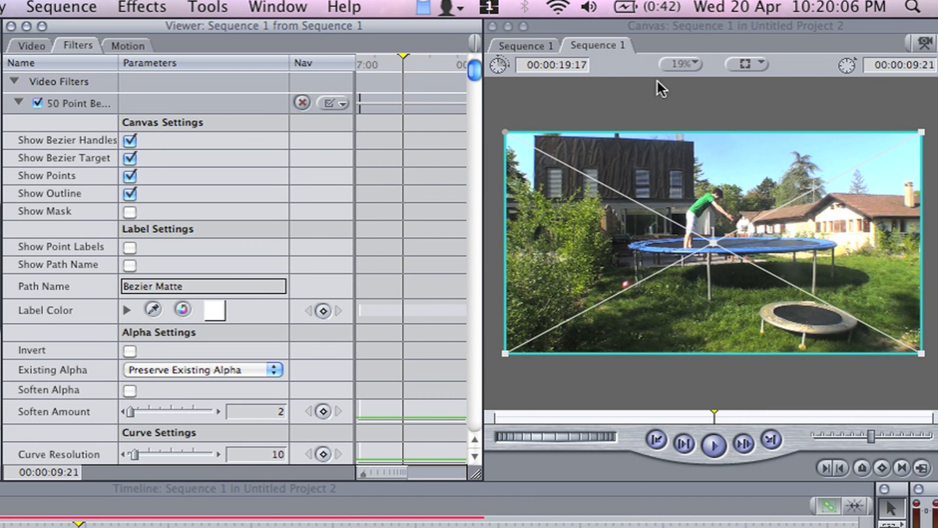
{"action": "left_click", "coordinate": [682, 65]}
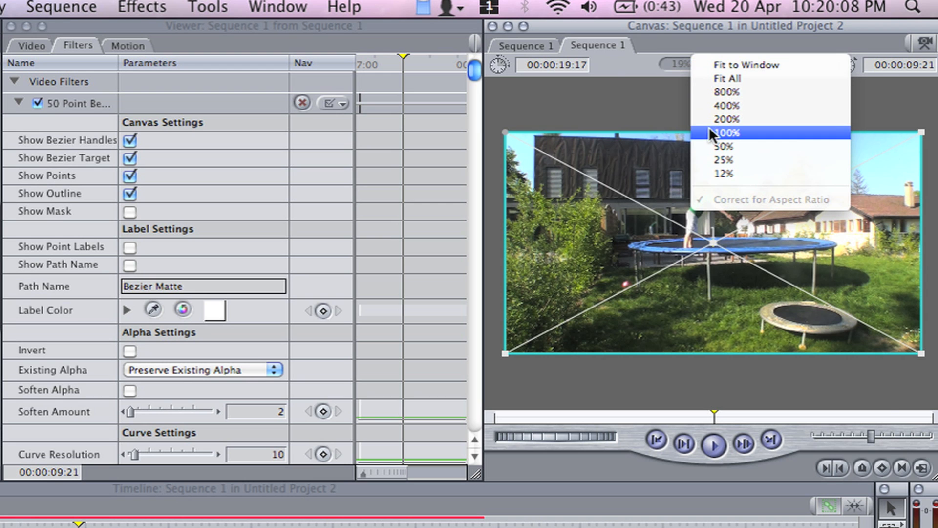
{"action": "left_click", "coordinate": [724, 132]}
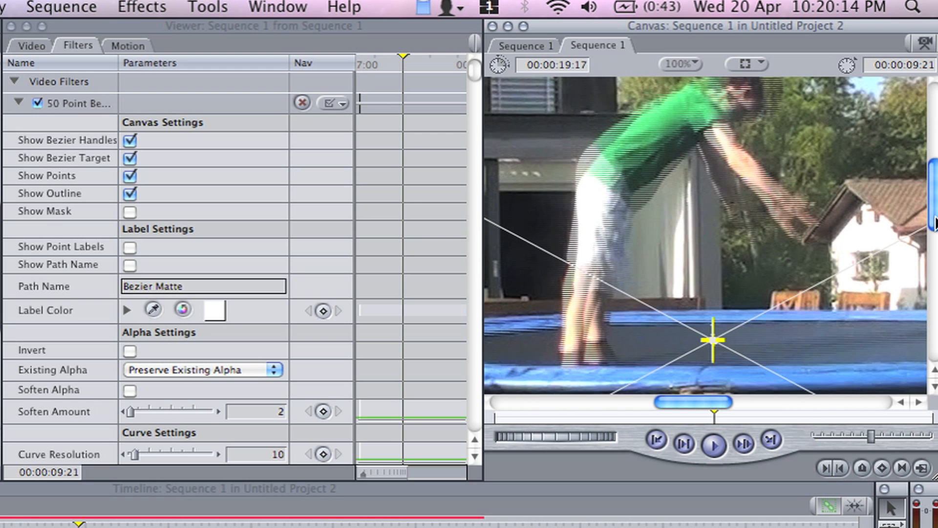
{"action": "mouse_move", "coordinate": [589, 155]}
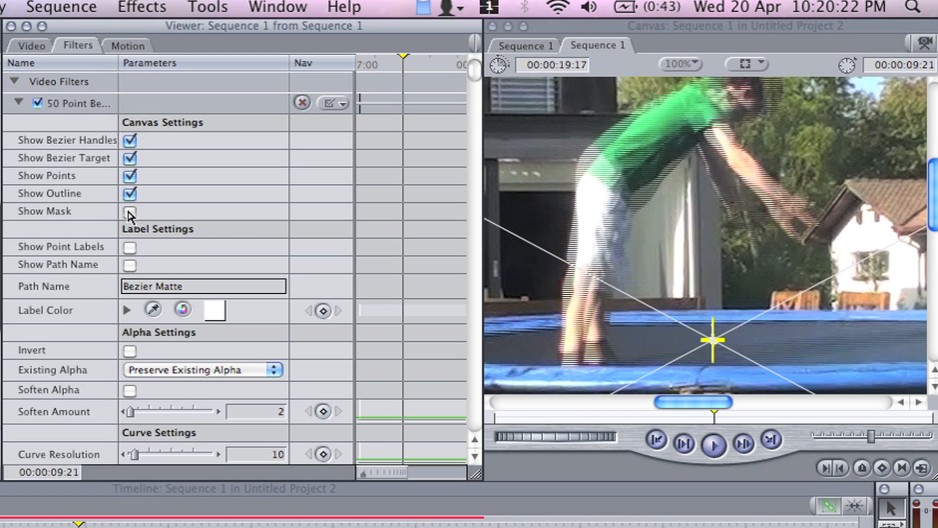
Toggle the Bezier Matte's Show Mask preview on and back off
{"action": "left_click", "coordinate": [129, 214]}
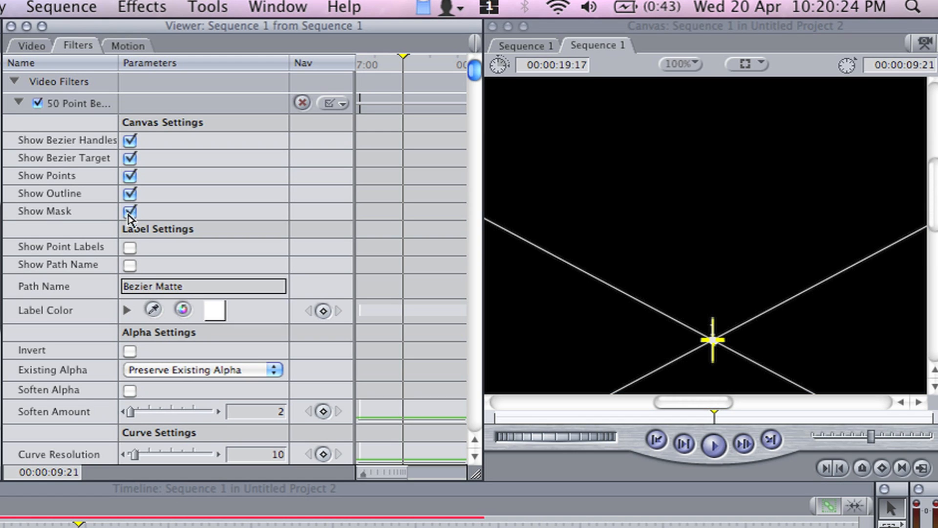
{"action": "left_click", "coordinate": [129, 211]}
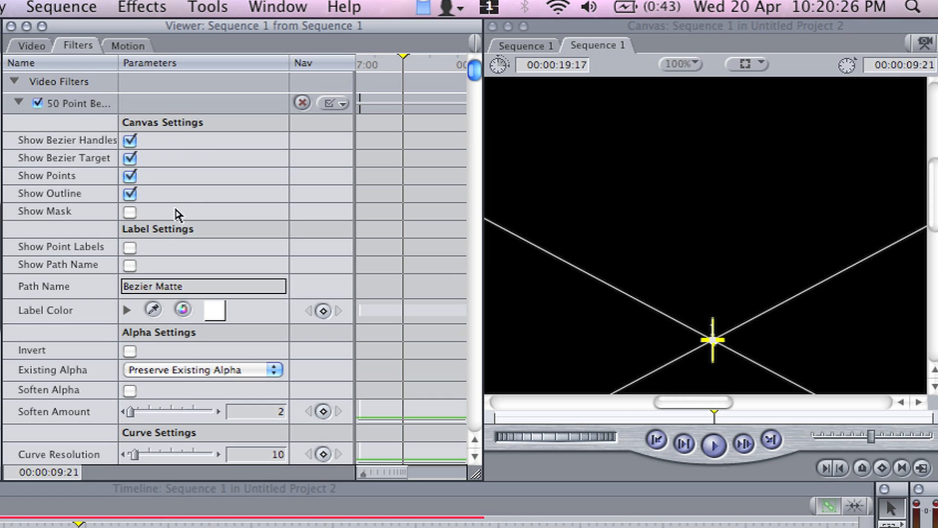
{"action": "left_click", "coordinate": [129, 211]}
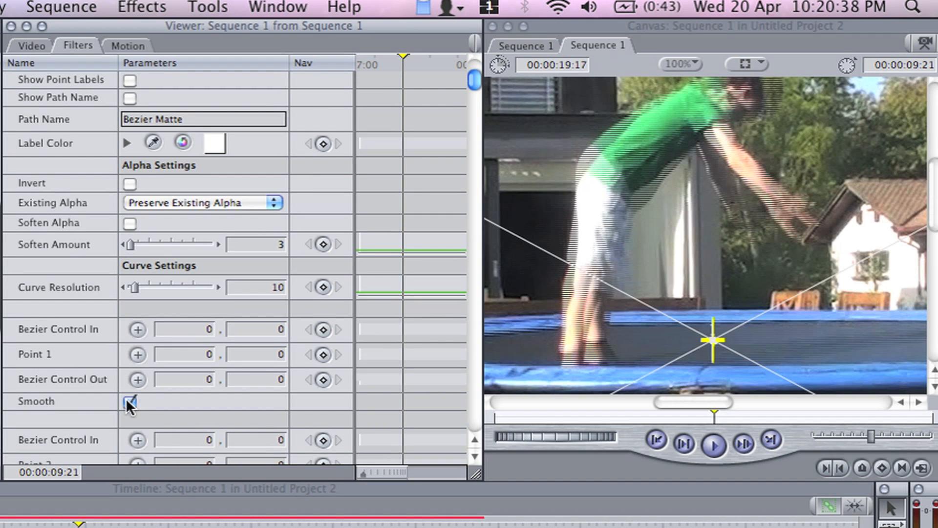
Activate and place matte points 1–3 around the jumper's head
{"action": "left_click", "coordinate": [129, 401]}
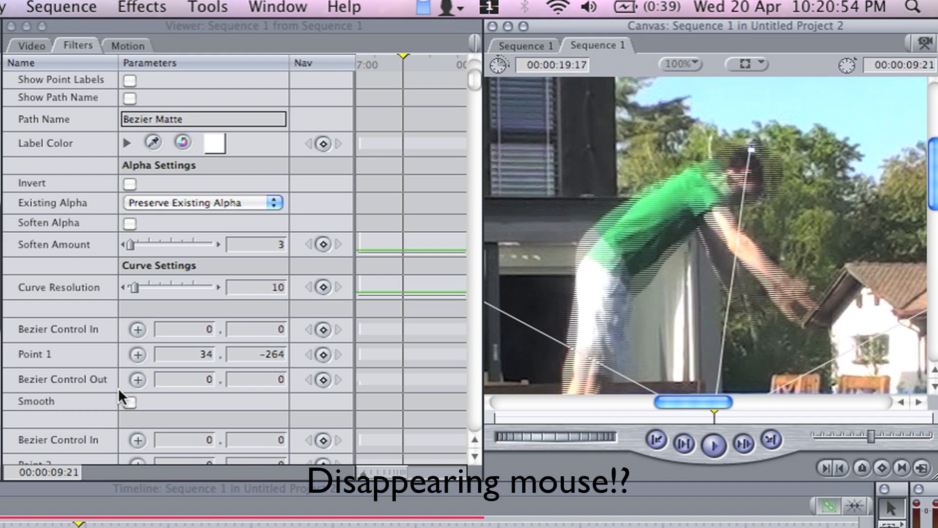
{"action": "scroll", "scroll_direction": "down", "scroll_amount": 3}
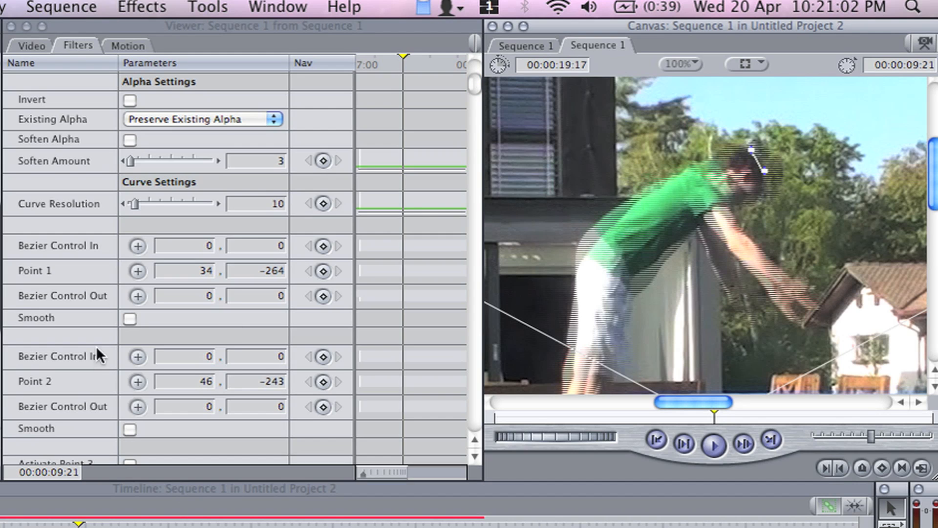
{"action": "scroll", "scroll_direction": "down", "scroll_amount": 3}
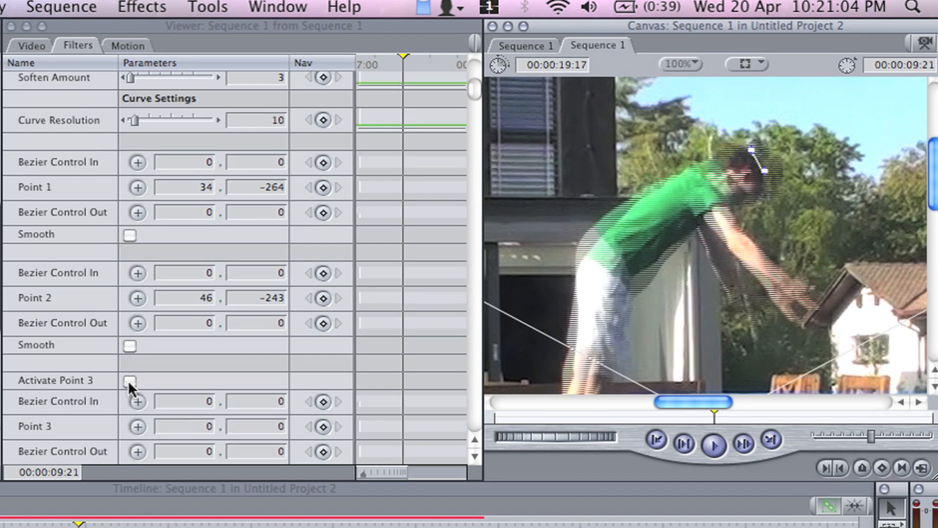
{"action": "left_click", "coordinate": [129, 382]}
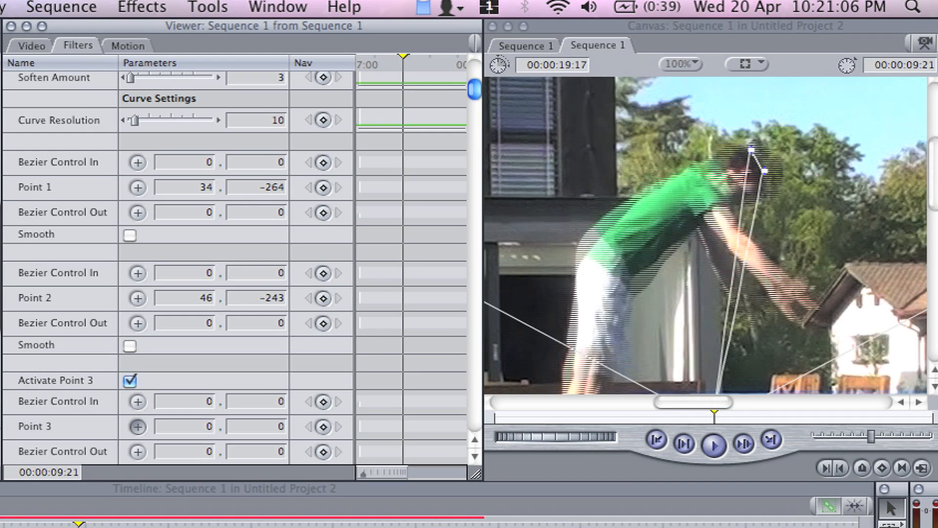
{"action": "left_click_drag", "start_coordinate": [750, 157], "coordinate": [750, 192]}
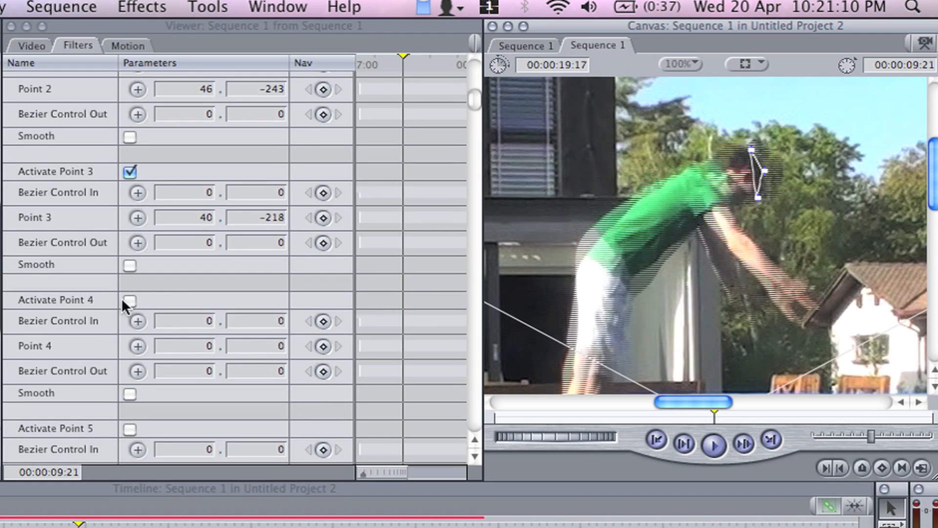
Activate matte points 4 and 6 to continue the outline along the reaching arm
{"action": "left_click", "coordinate": [129, 300]}
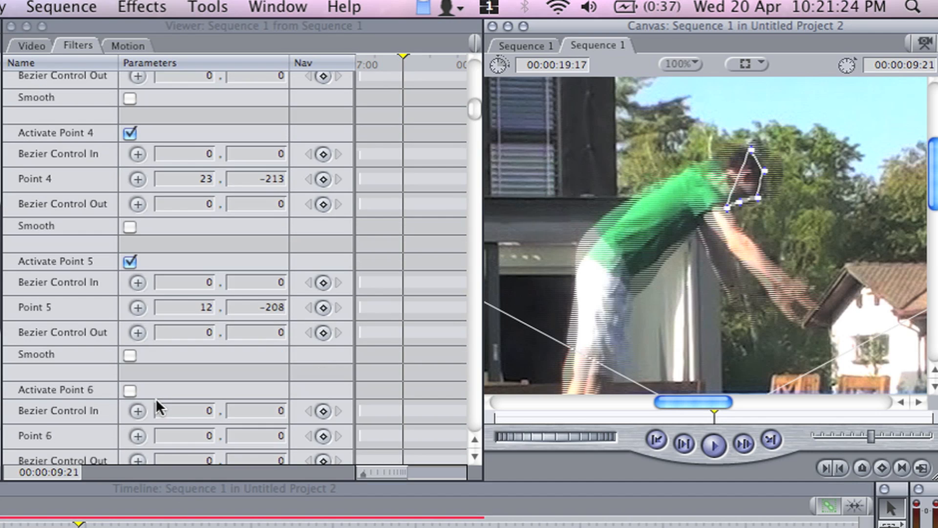
{"action": "left_click", "coordinate": [129, 390]}
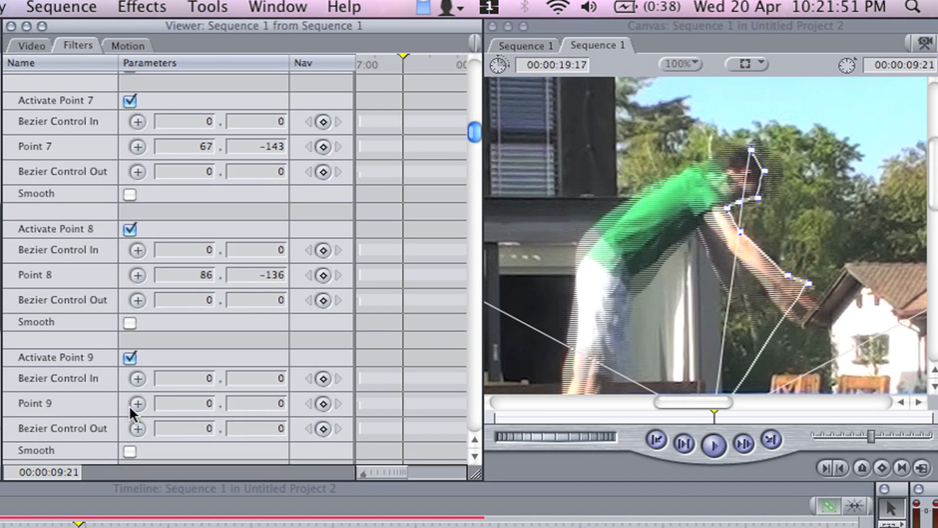
{"action": "scroll", "scroll_direction": "down", "scroll_amount": 3}
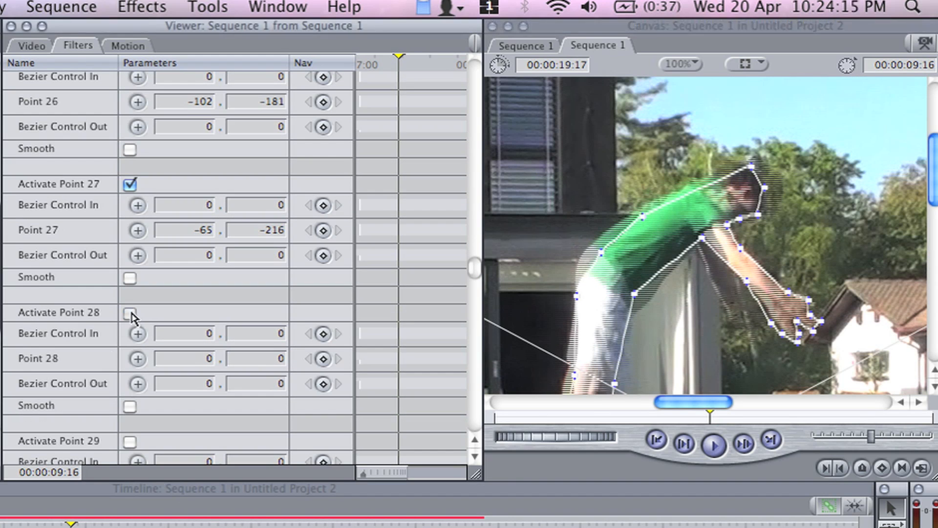
Activate matte point 28 to extend the outline around the torso and hands
{"action": "left_click", "coordinate": [130, 313]}
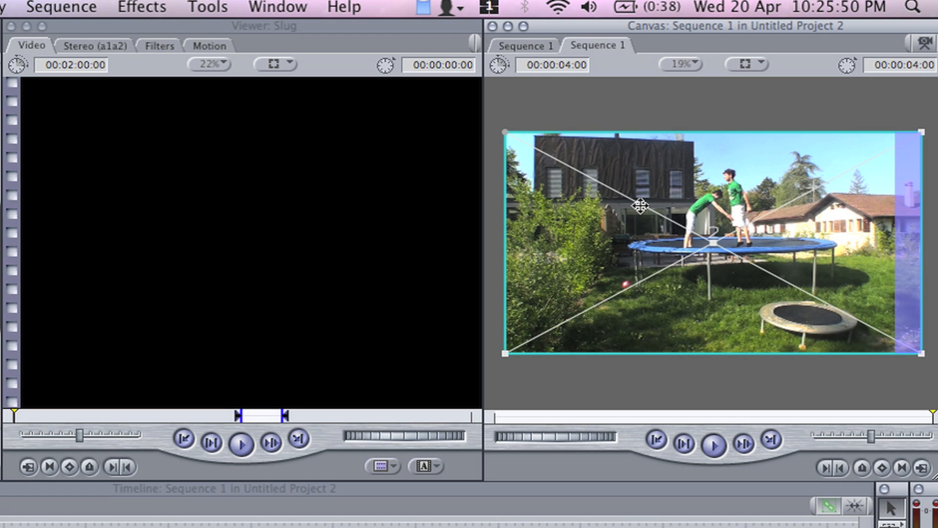
{"action": "mouse_move", "coordinate": [705, 191]}
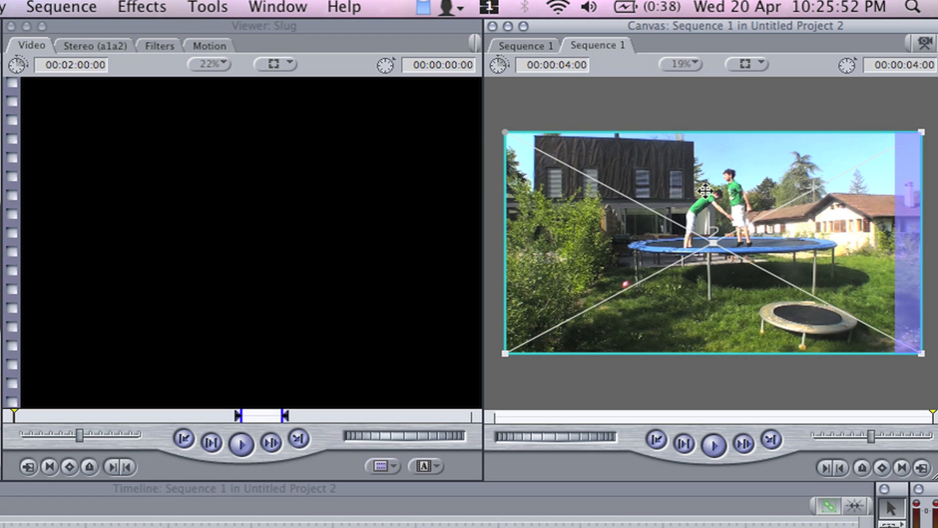
{"action": "mouse_move", "coordinate": [849, 184]}
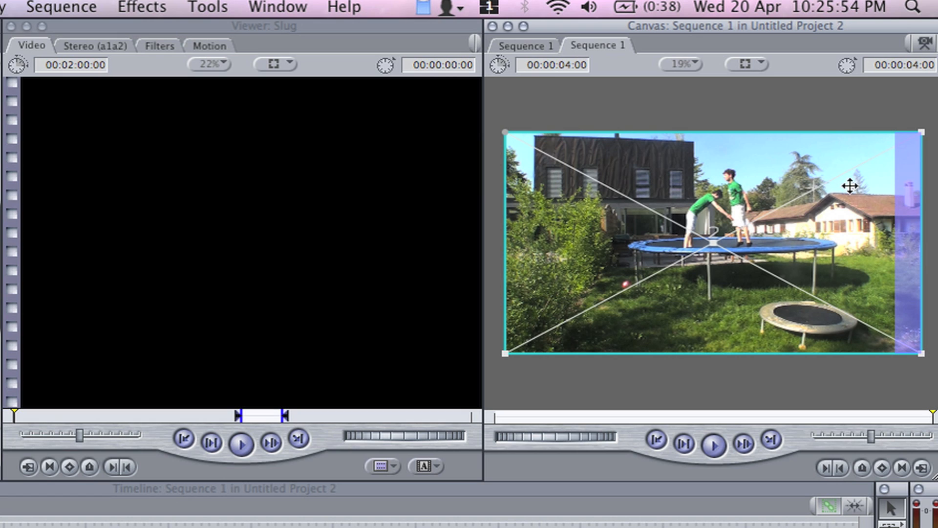
{"action": "mouse_move", "coordinate": [706, 209]}
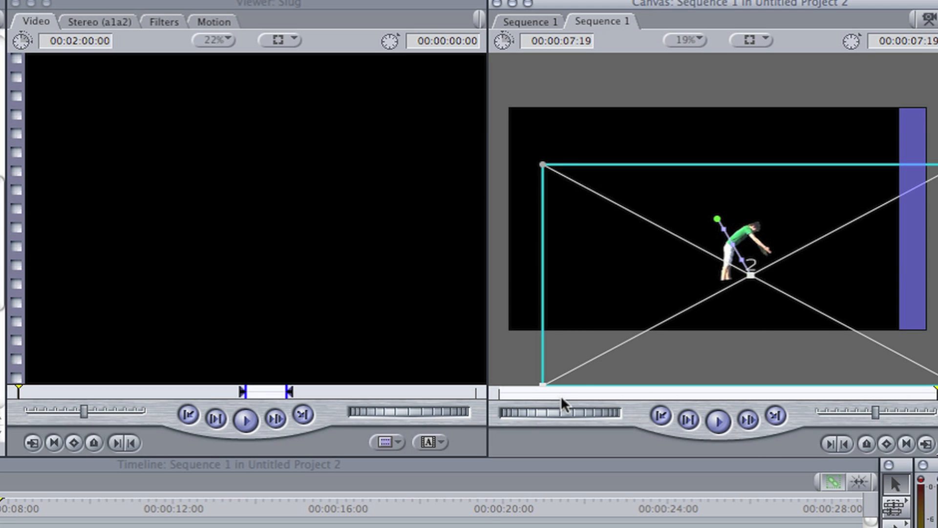
{"action": "mouse_move", "coordinate": [699, 164]}
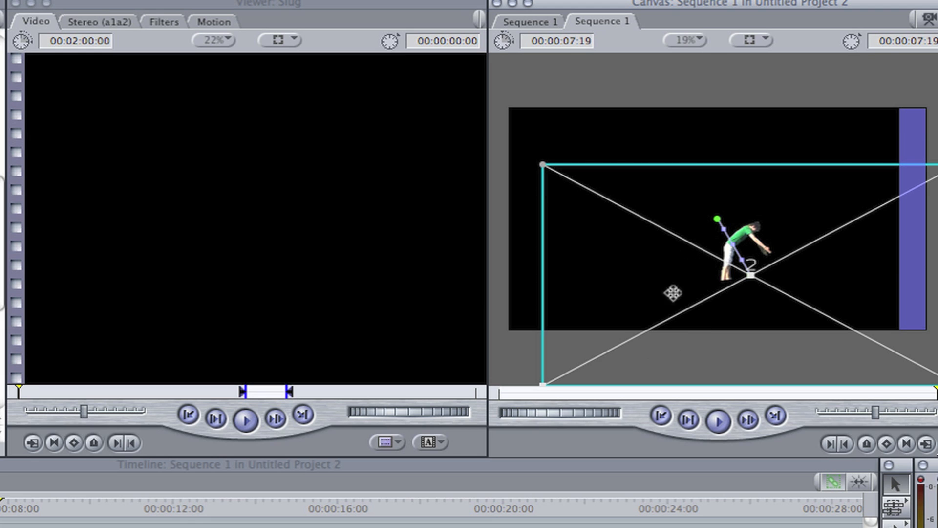
{"action": "mouse_move", "coordinate": [721, 254]}
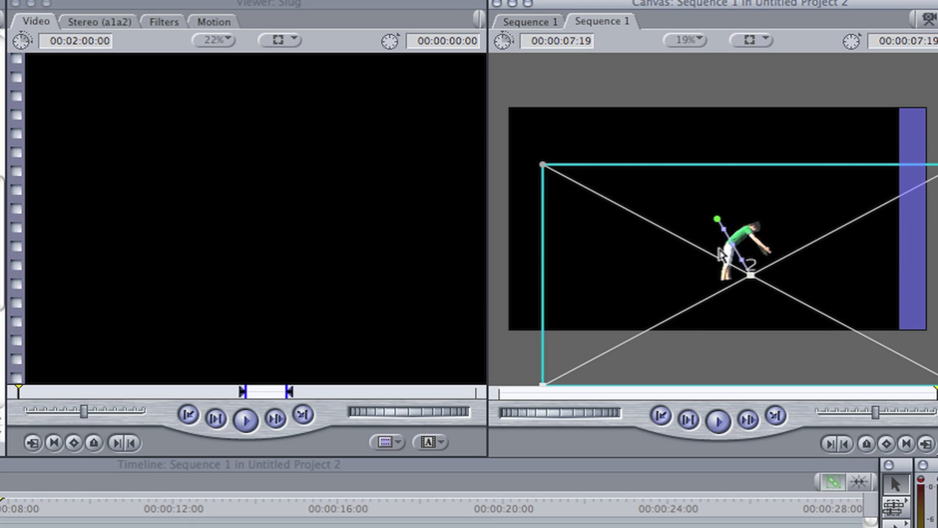